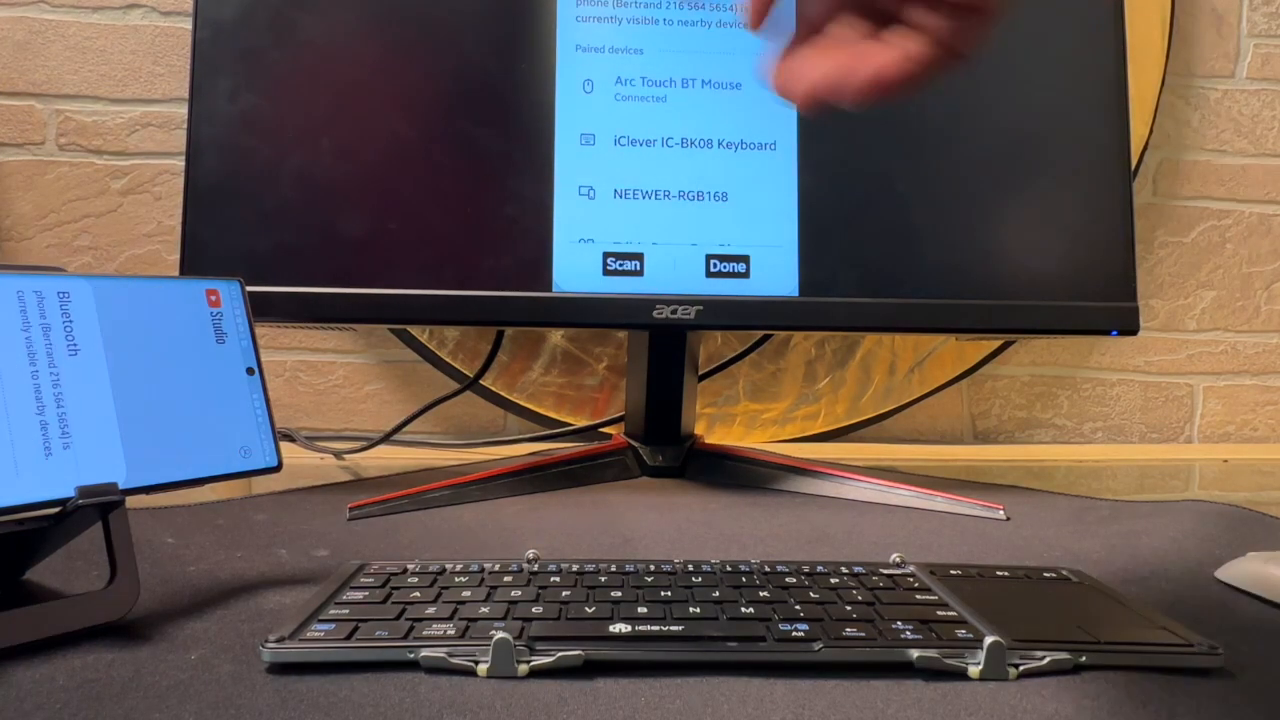
# Advance the DeX app drawer to the next page of installed apps
pyautogui.click(688, 144)
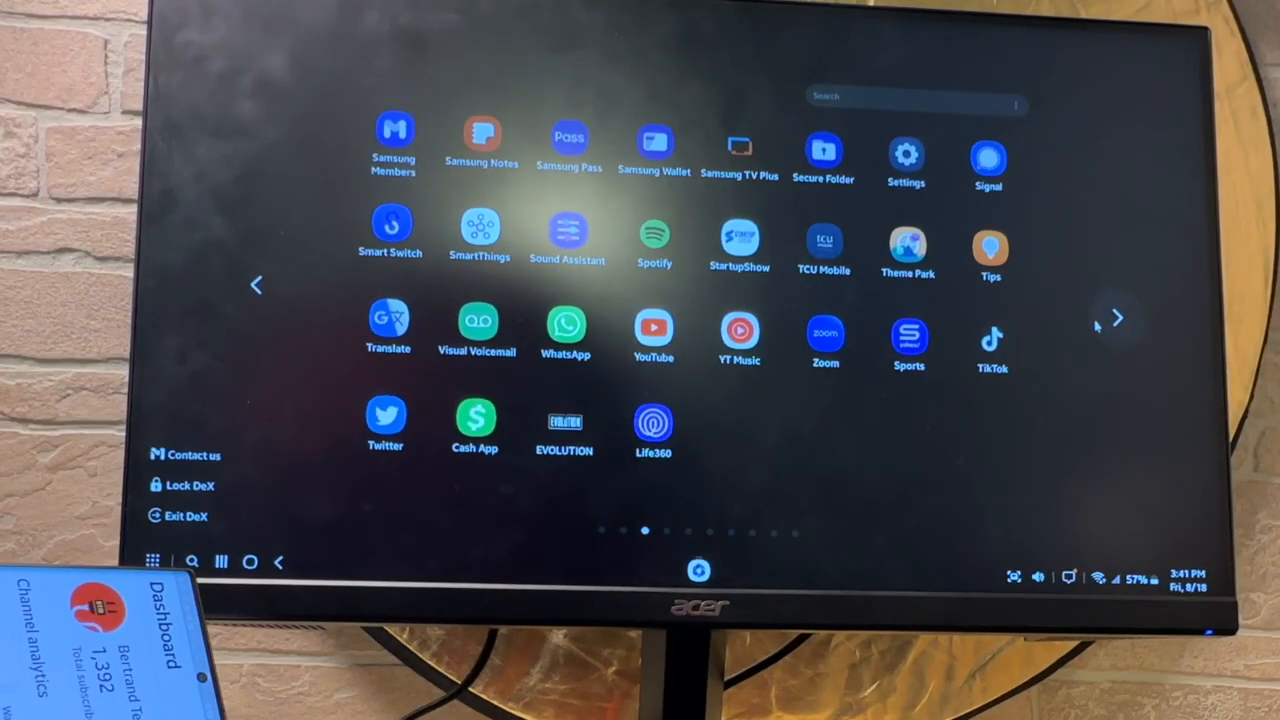
pyautogui.click(1116, 318)
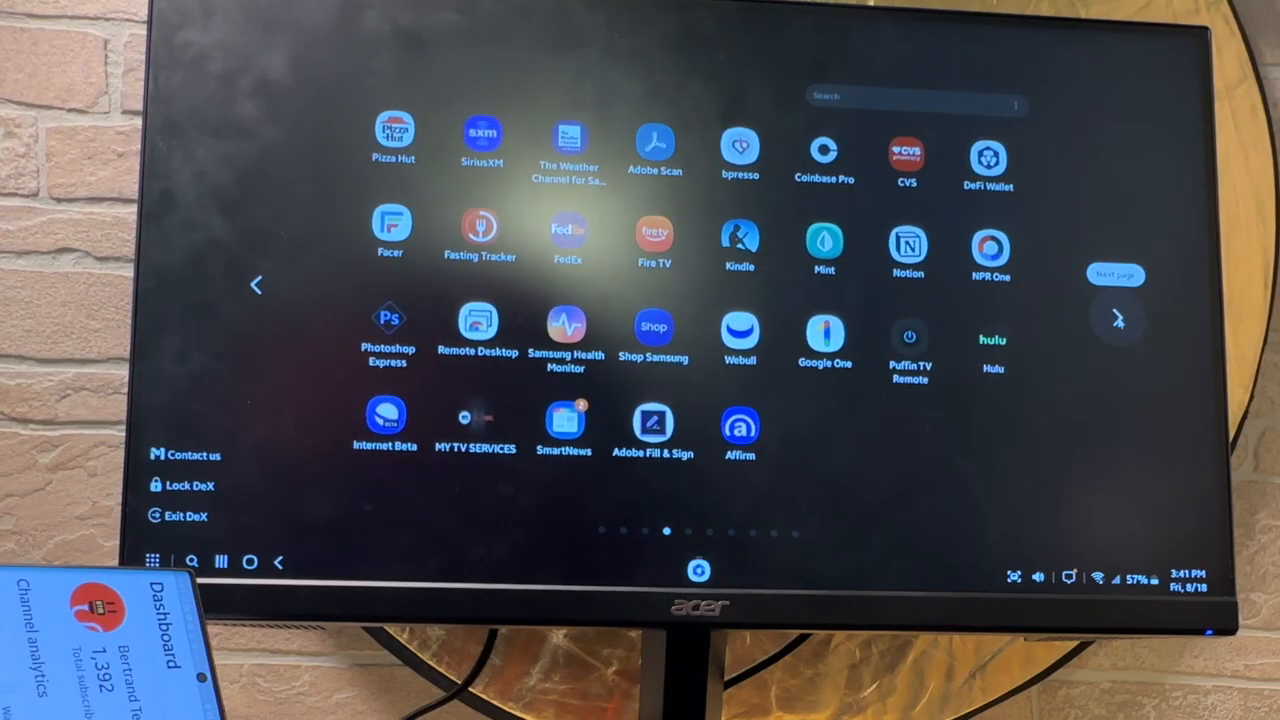